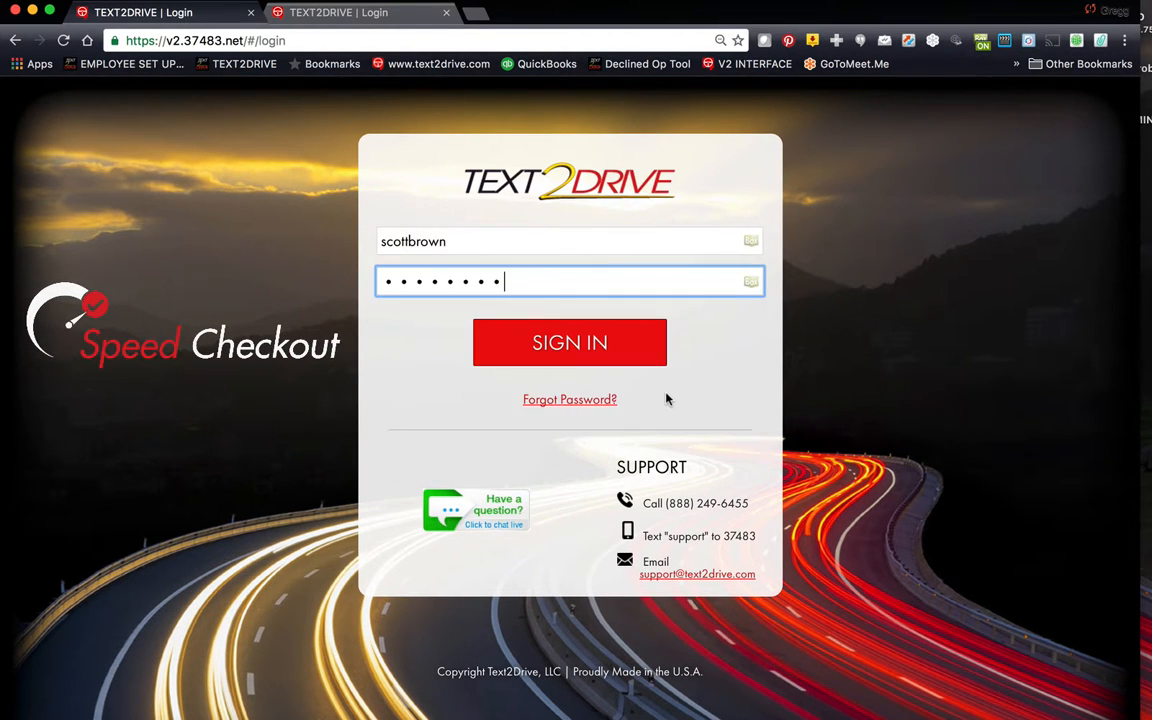
Sign in with the saved credentials to land on the inbound messages dashboard
click(568, 342)
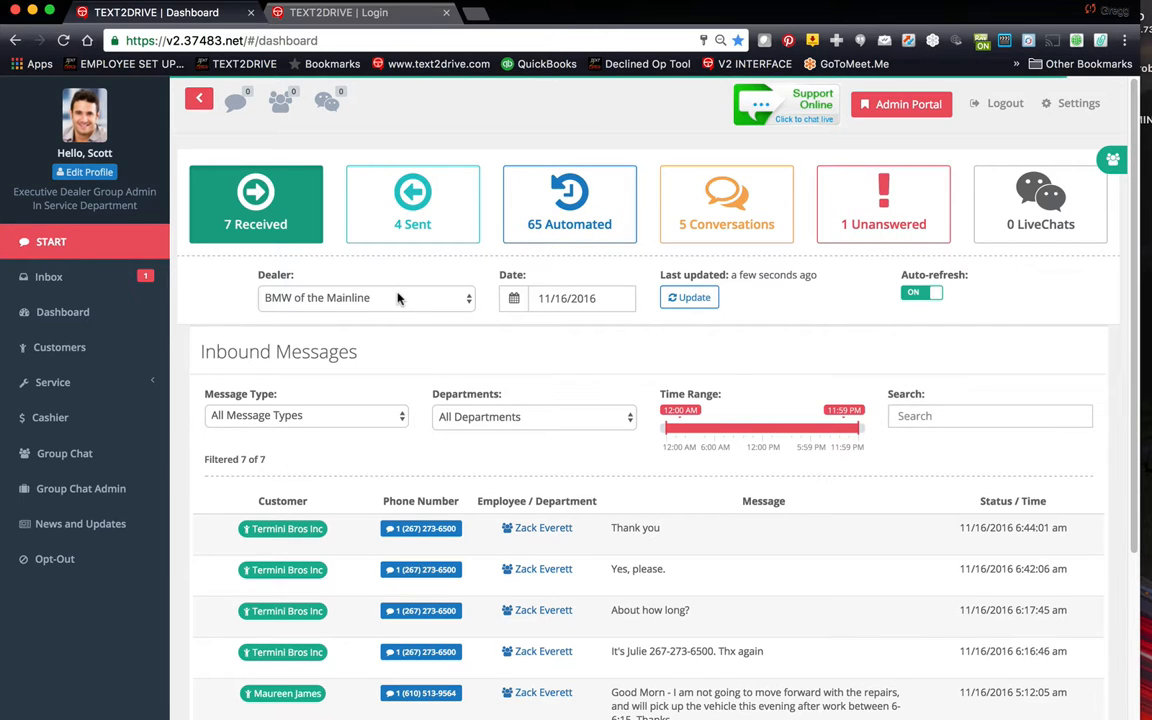
Switch the dealer to Chicago Cars, update, and go to the Cashier SpeedCheckOut orders
click(366, 298)
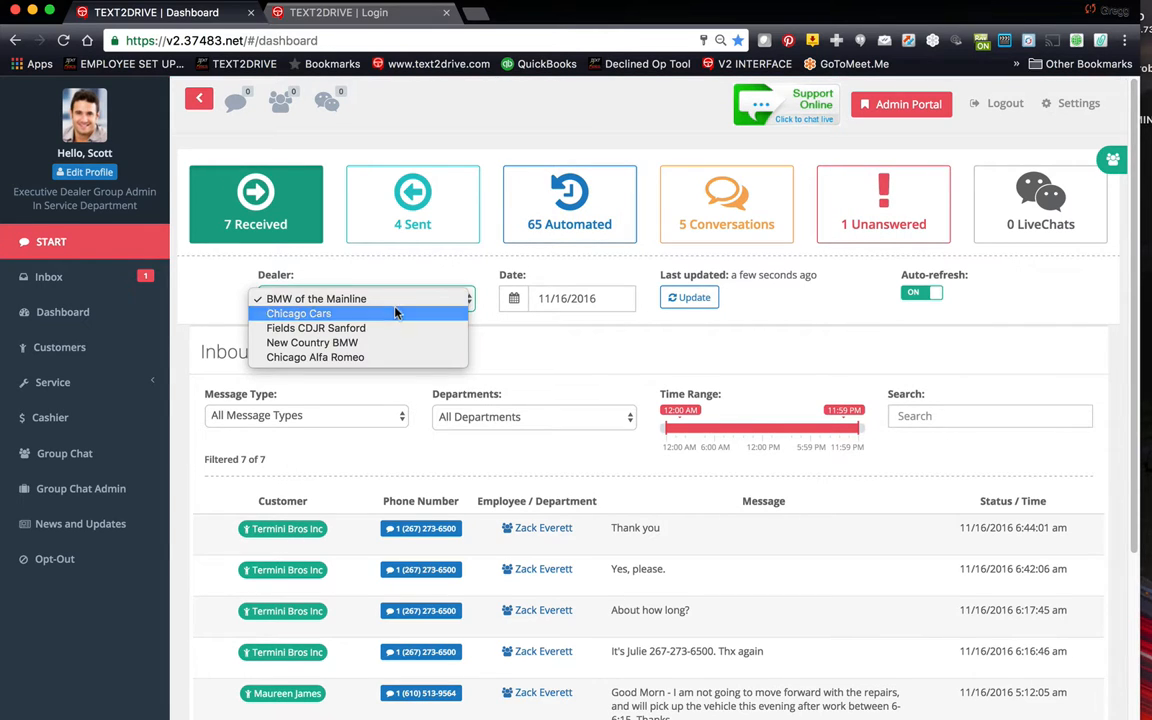
click(298, 312)
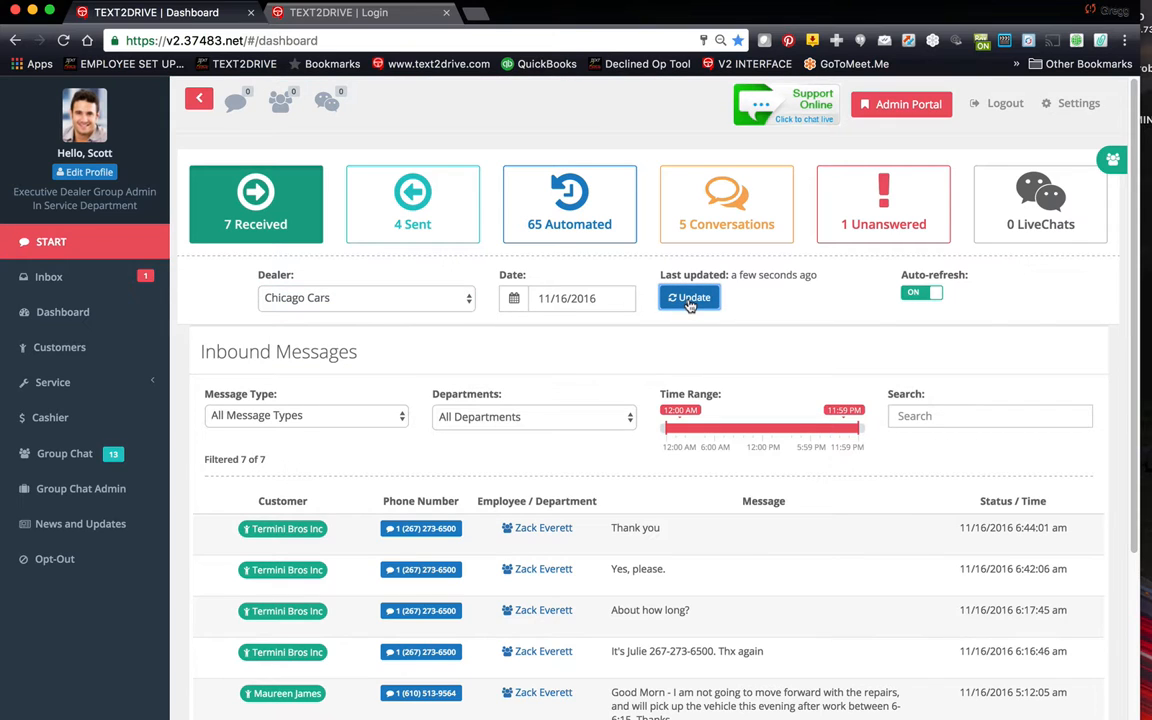
click(688, 296)
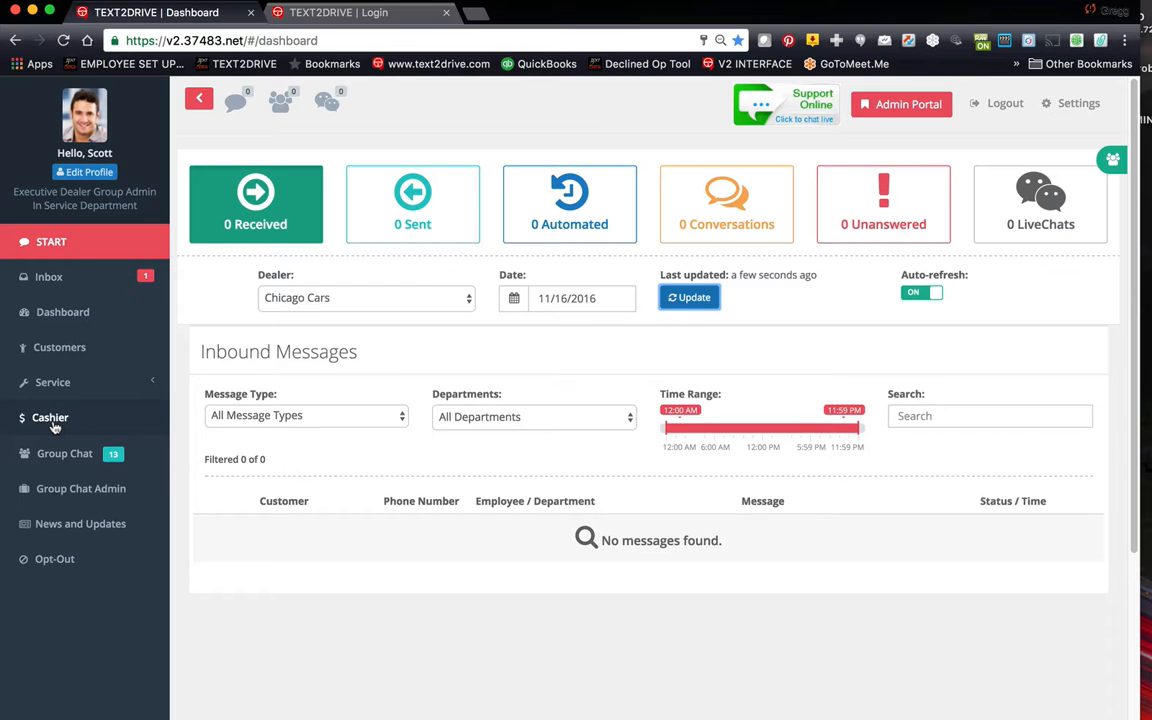
mouse_move(56, 428)
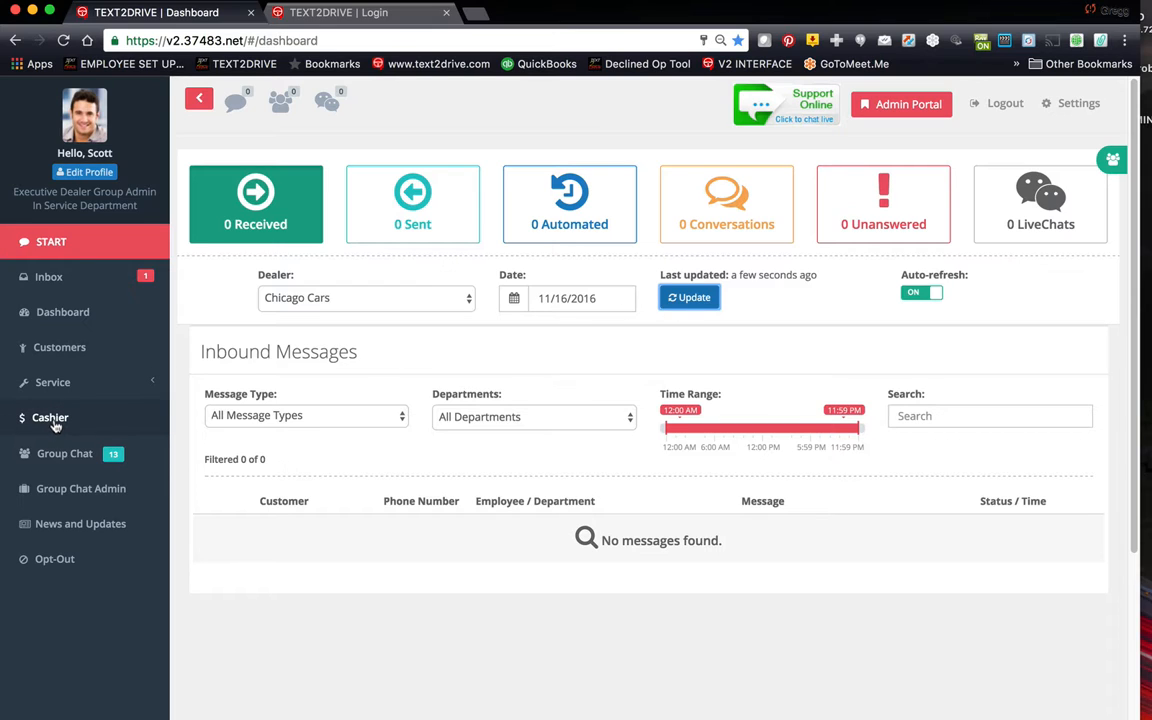
click(50, 418)
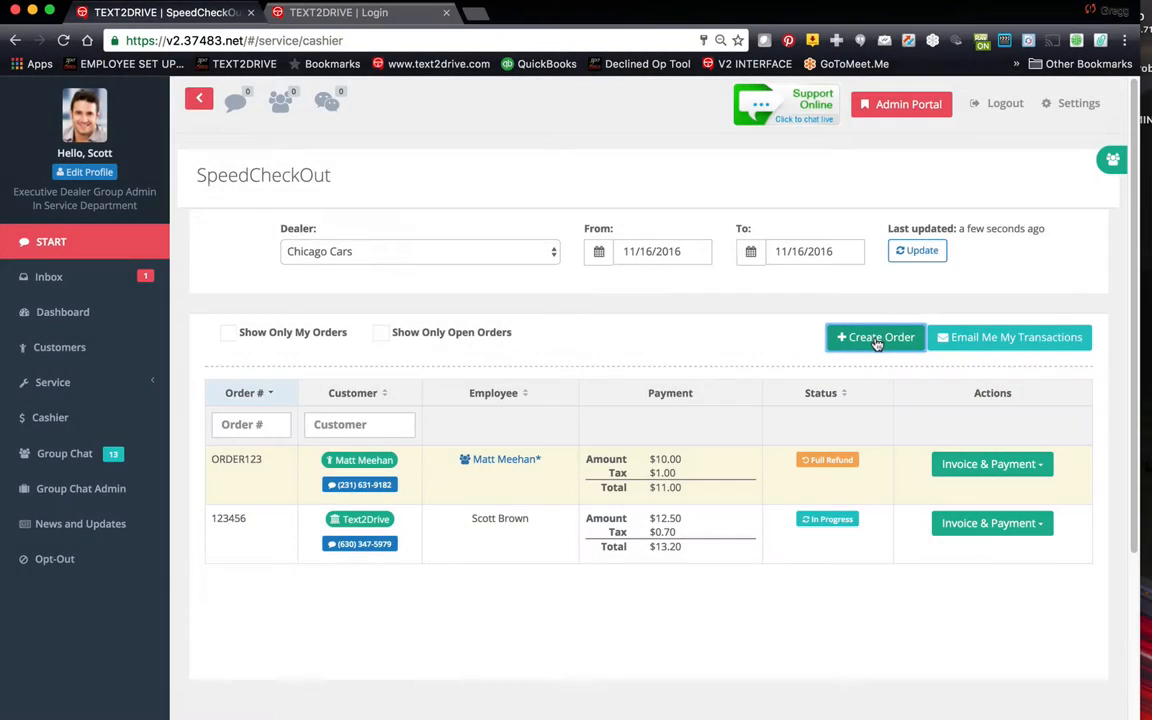
click(876, 336)
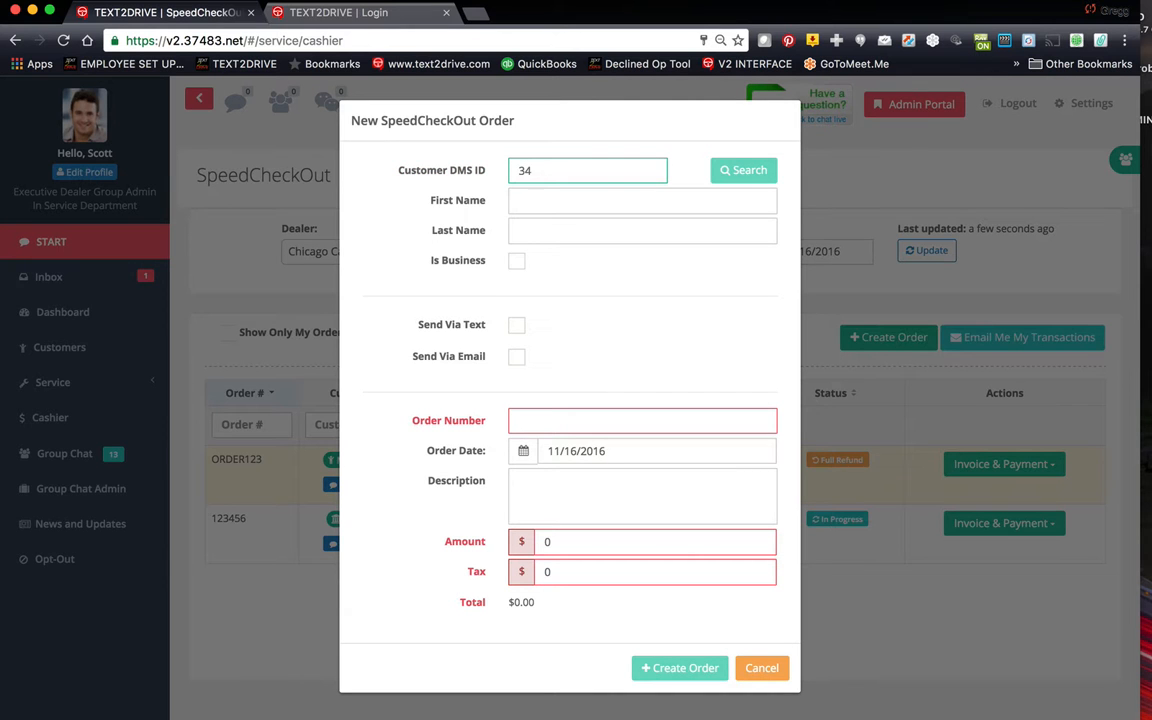
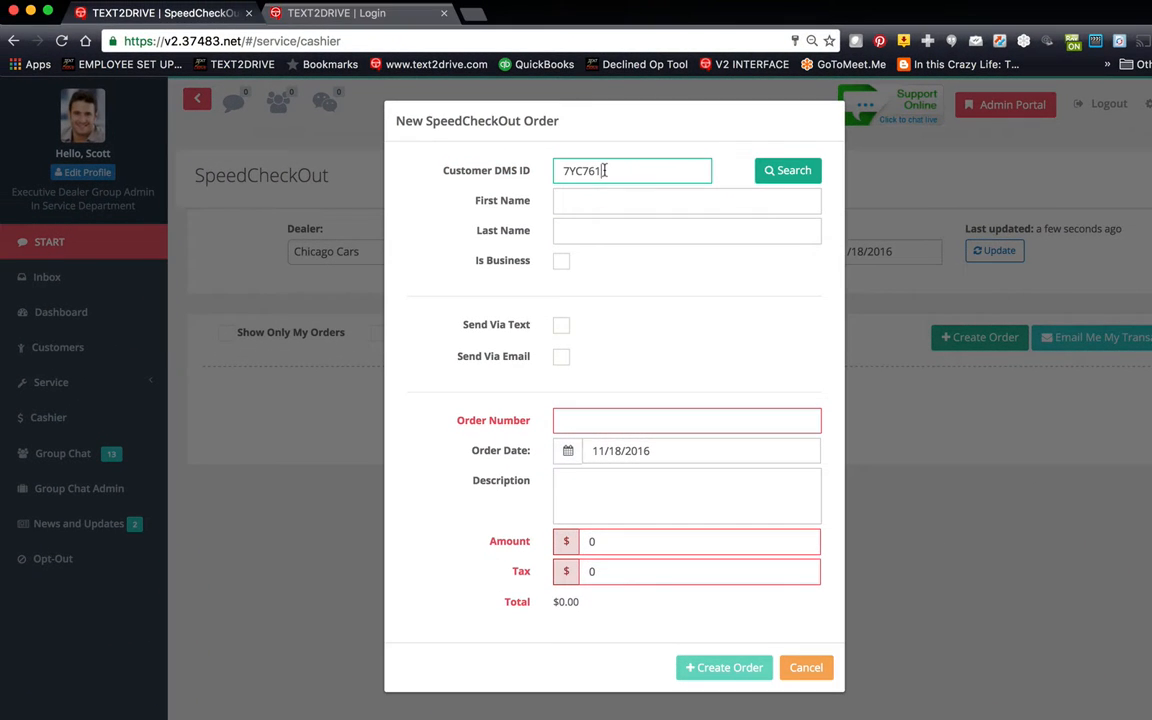
click(788, 170)
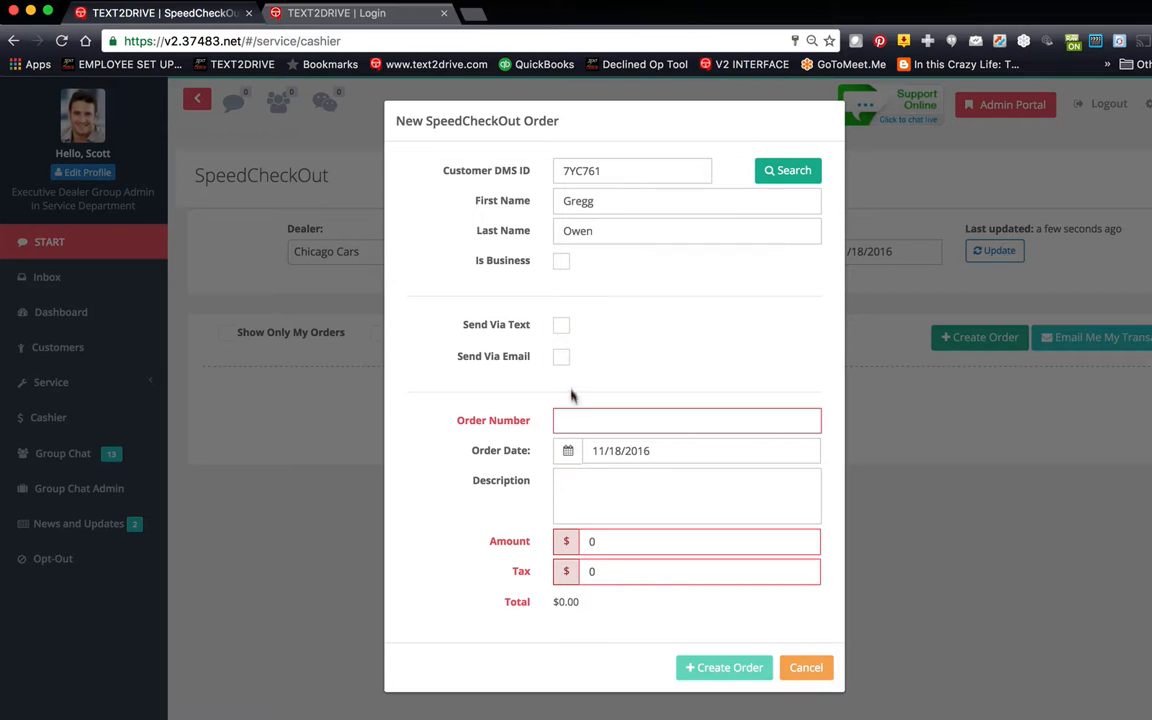
click(560, 324)
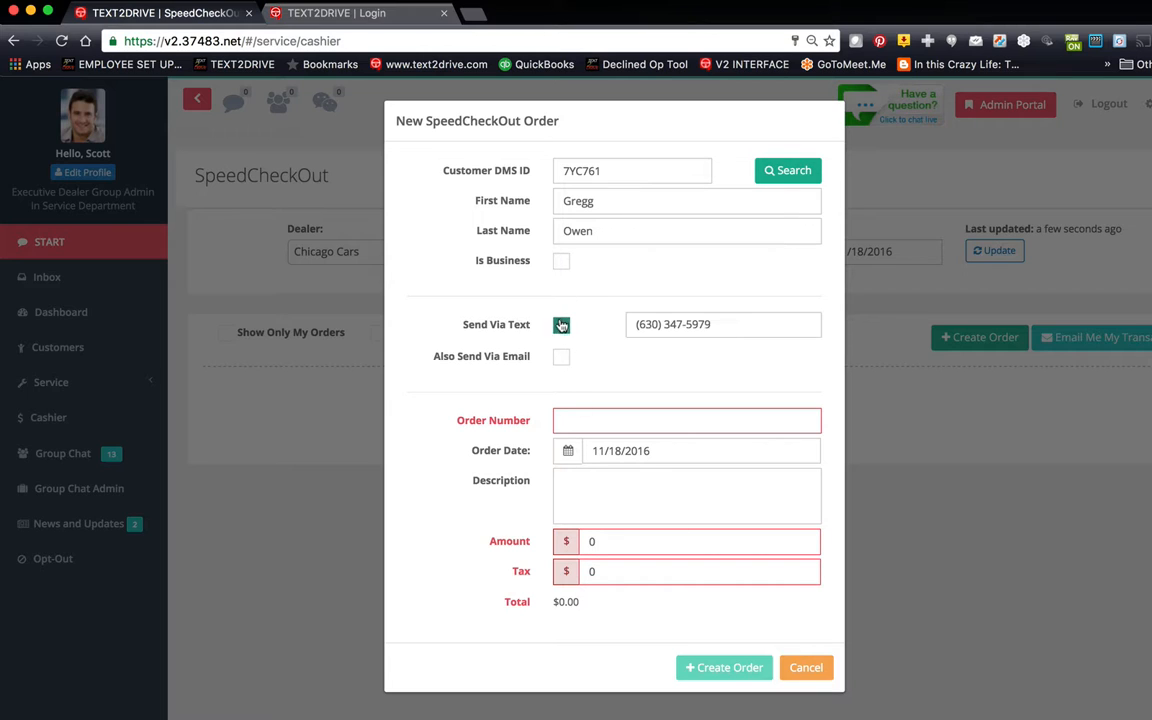
click(560, 356)
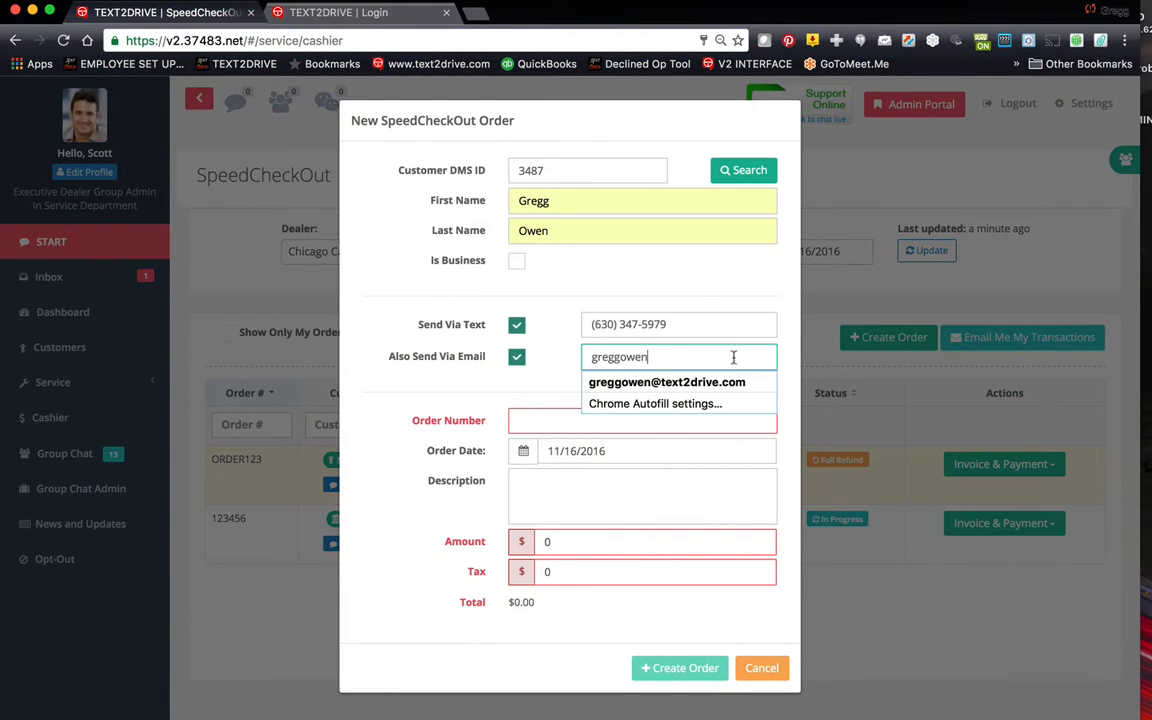
Fill order 89076, 'Full set of floor mats', amount $125, tax $8.35, and create the order
text(89076)
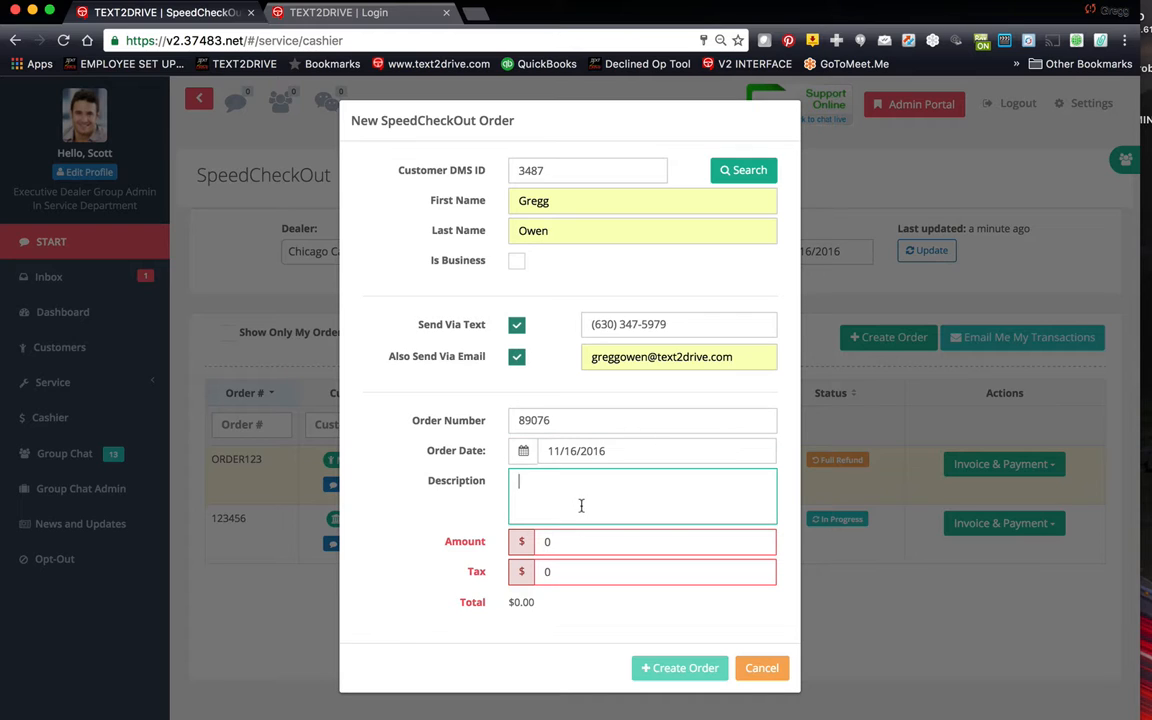
text(F)
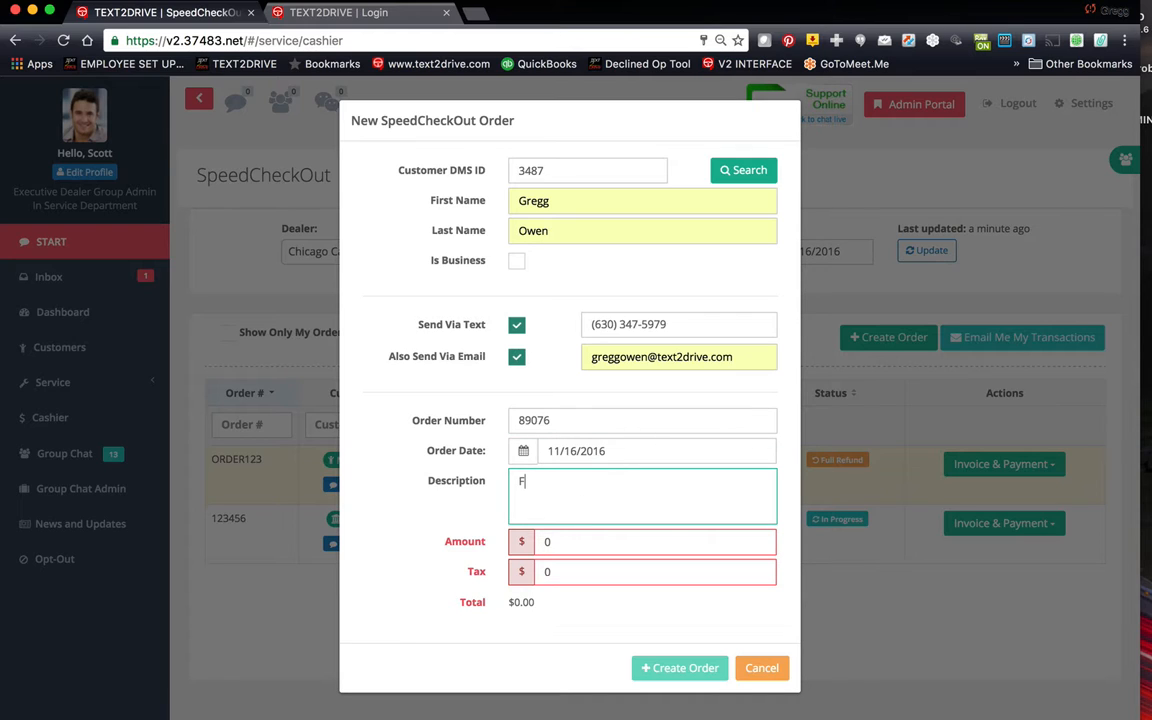
text(ull set of floor mats)
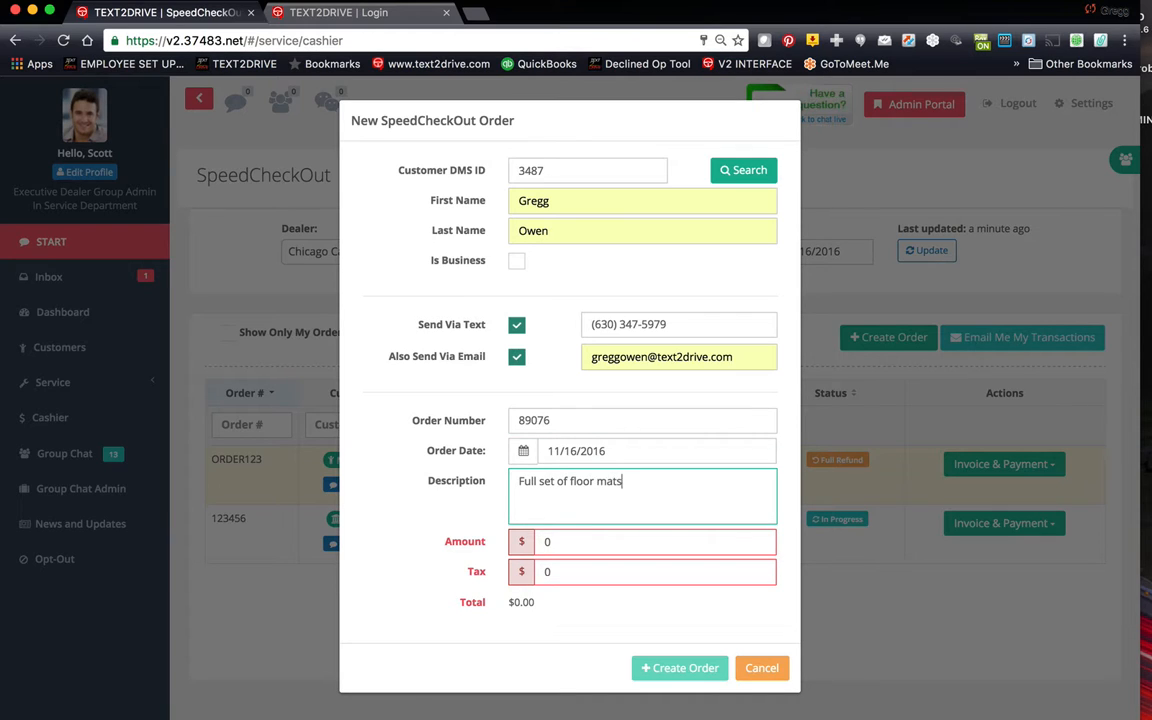
text(125)
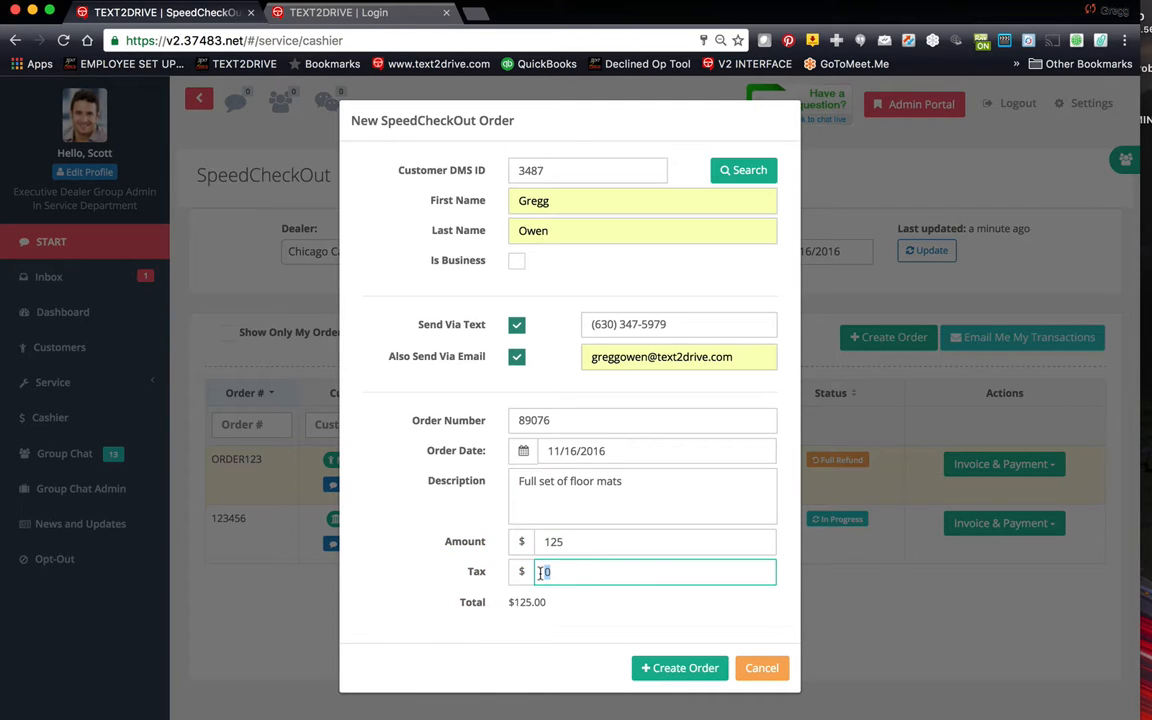
text(8.35)
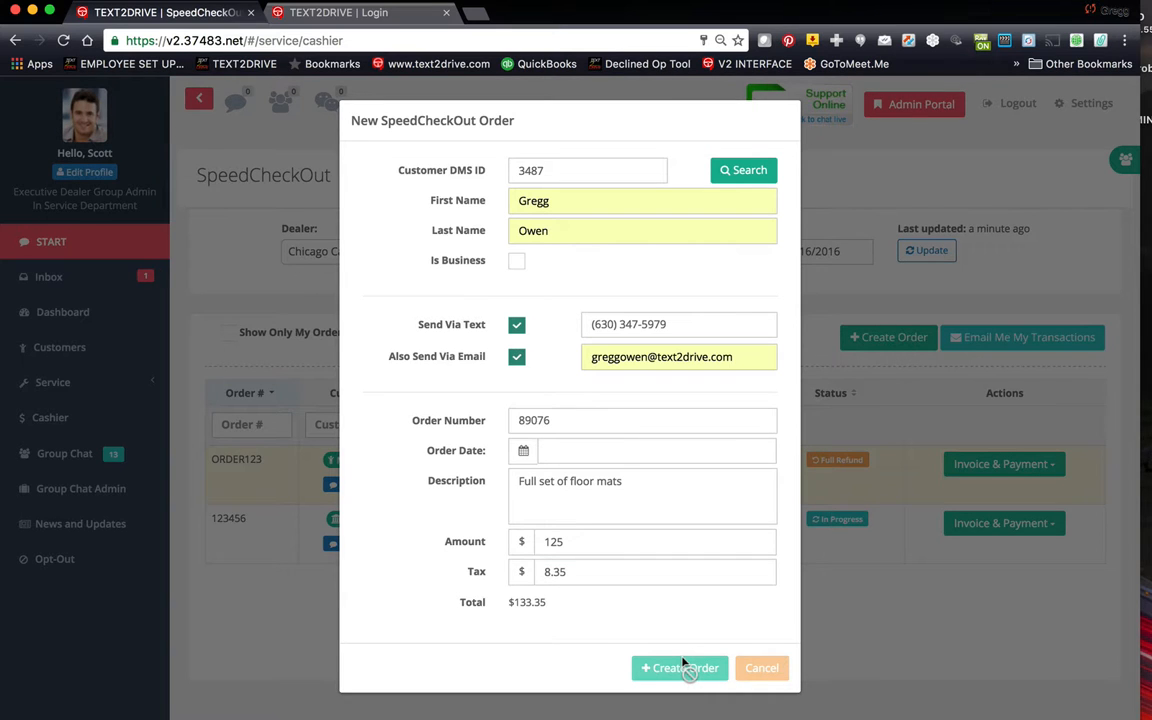
click(680, 668)
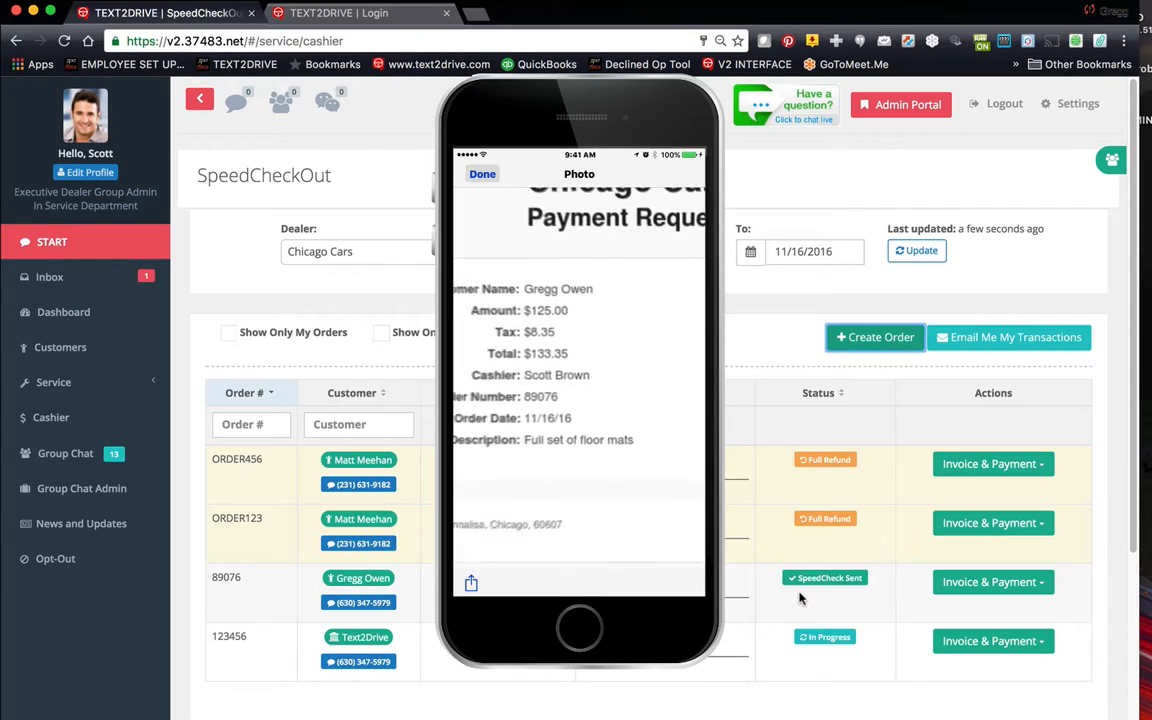
From the phone's text message follow the payment link and confirm the 4-digit access PIN
click(482, 174)
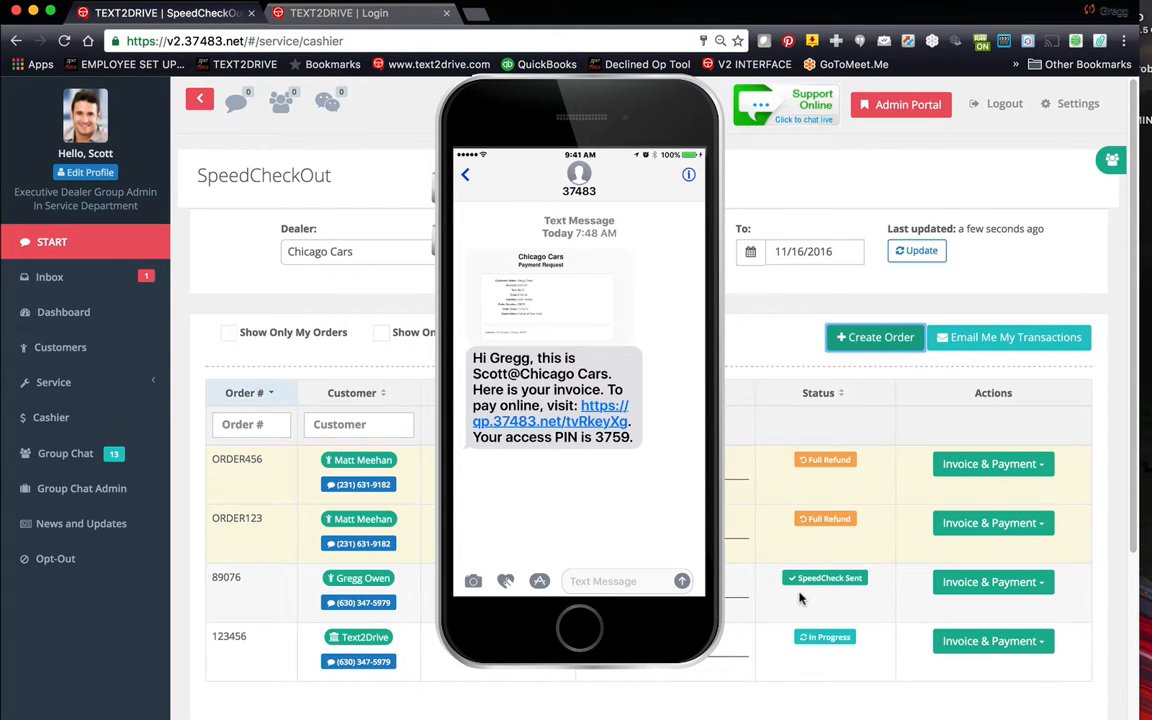
click(548, 412)
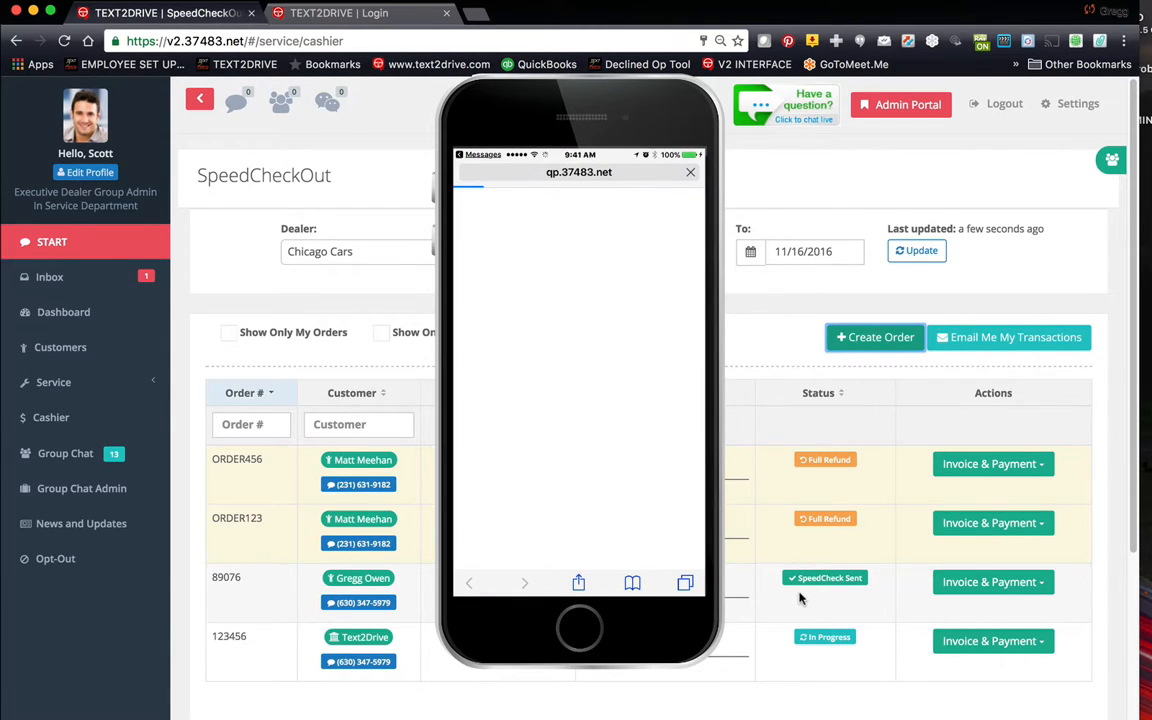
click(578, 308)
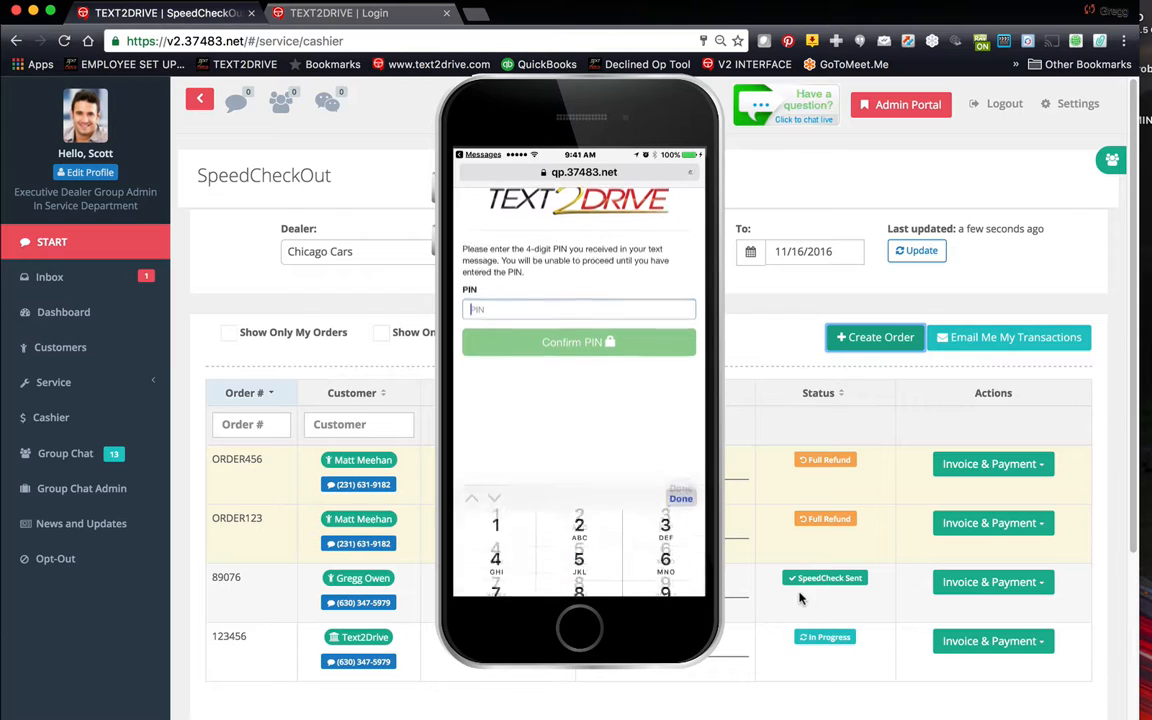
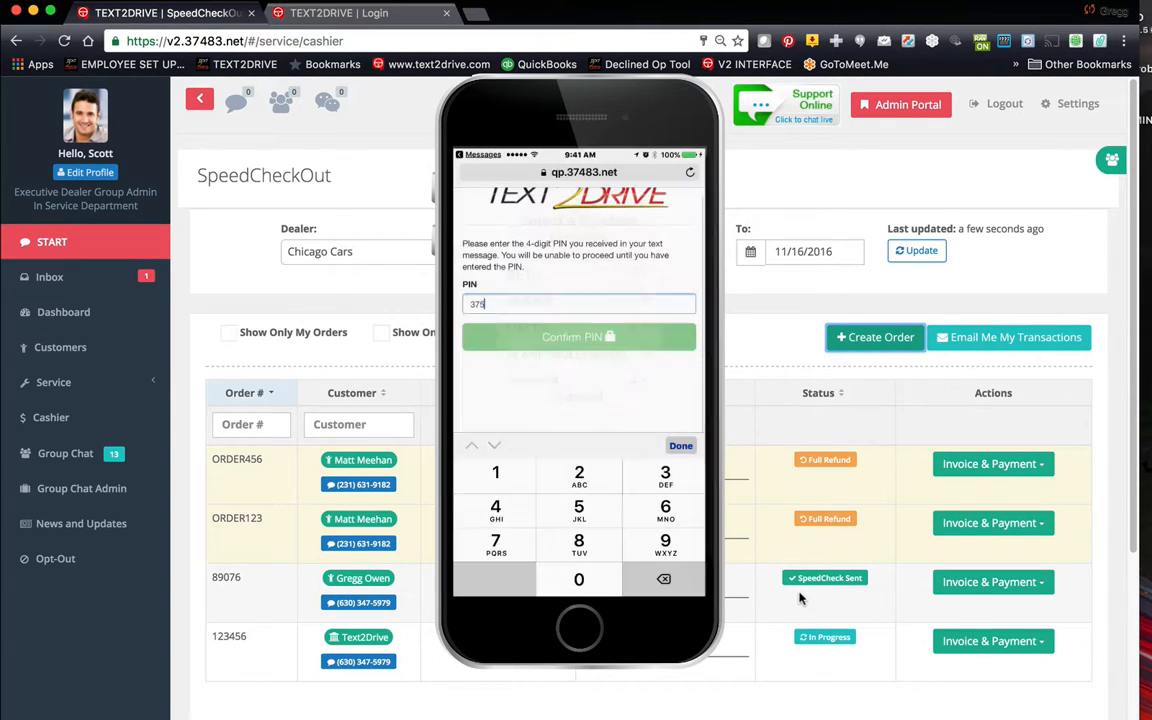
click(664, 542)
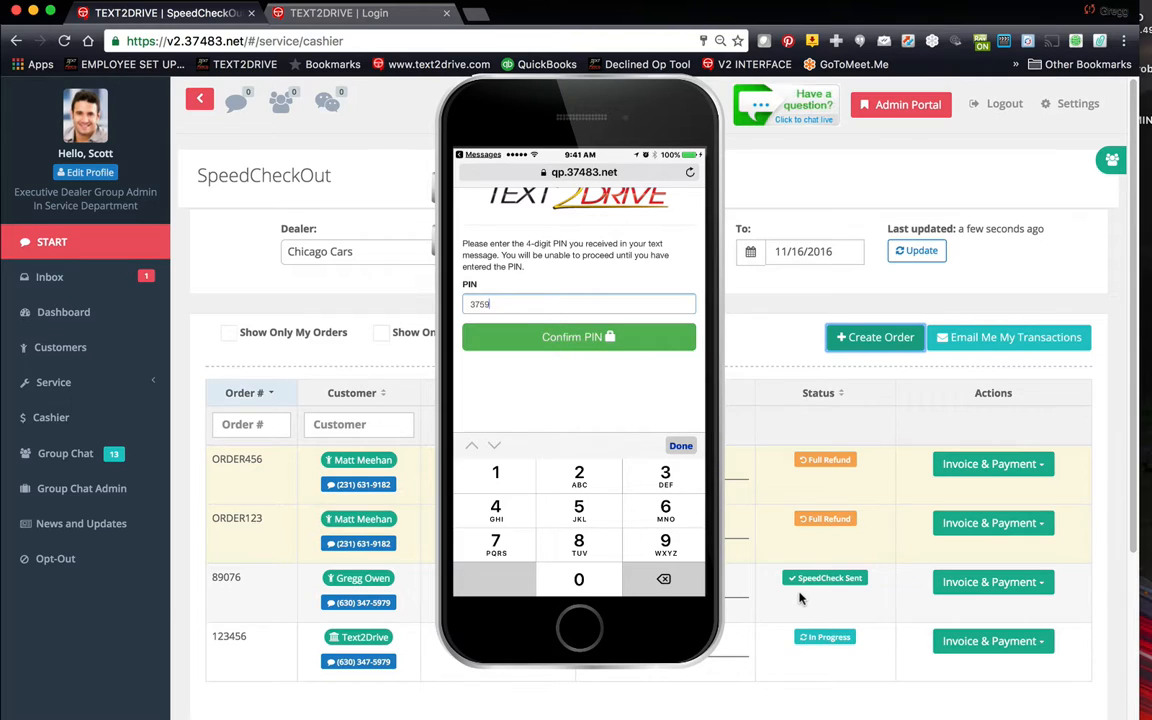
click(680, 444)
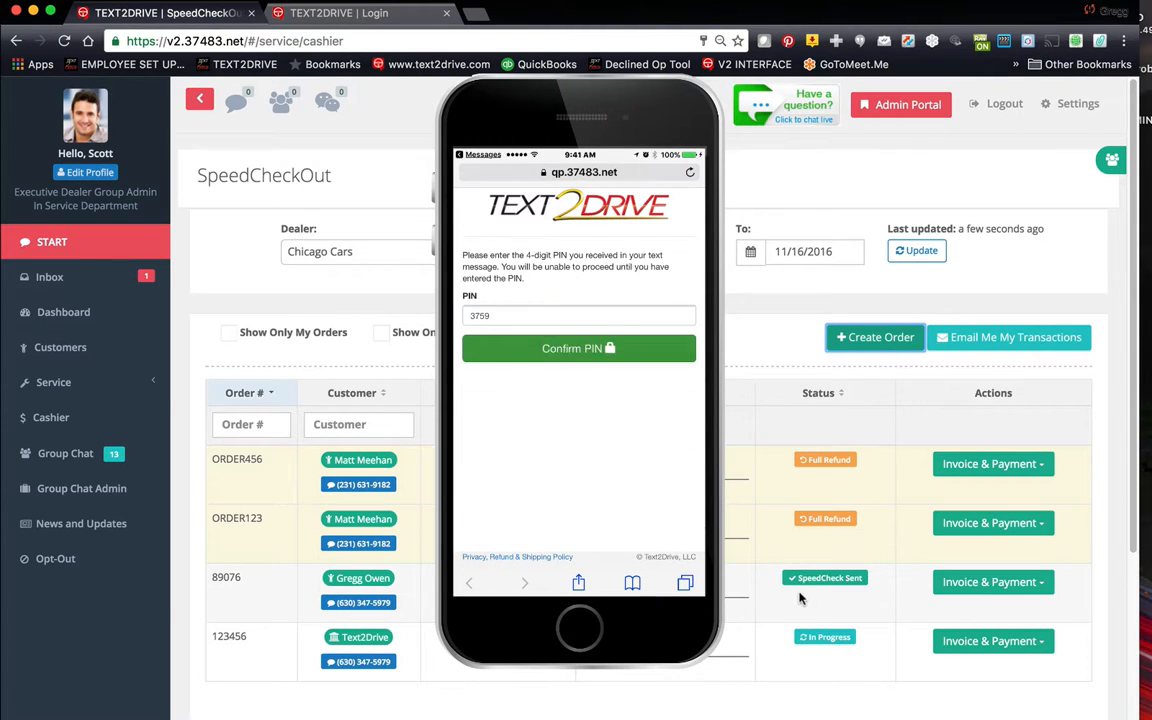
click(578, 348)
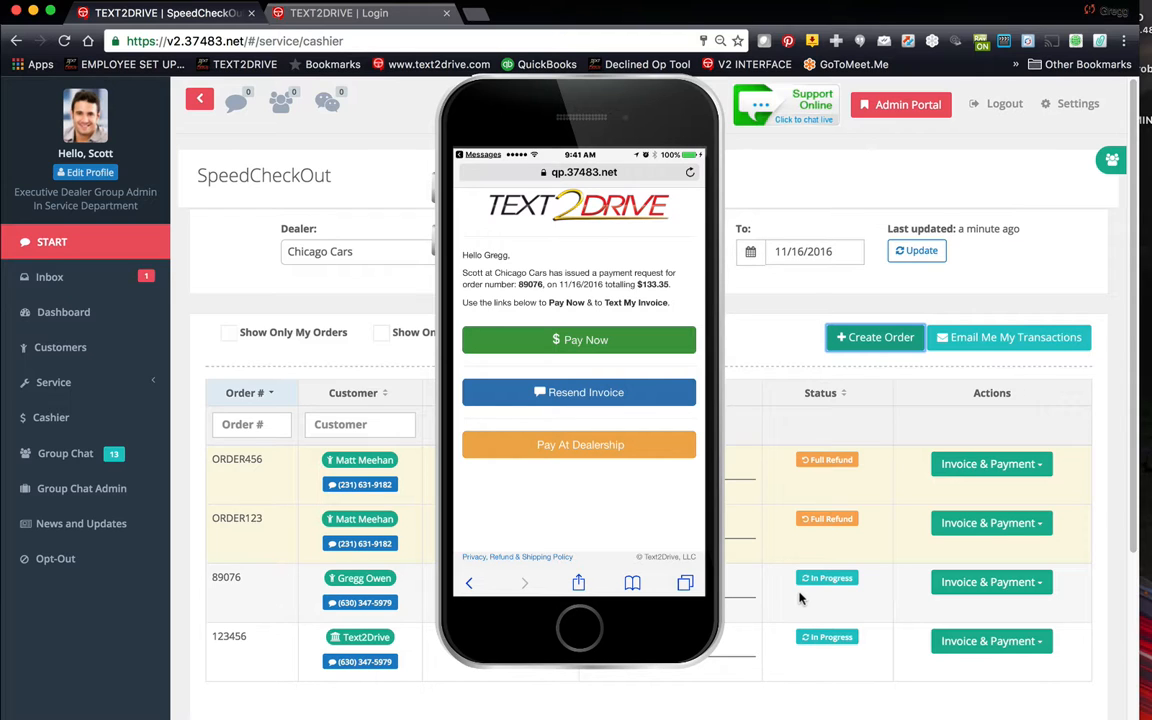
Pay Now with billing details and card, then view order 89076 as Completed in the dashboard
click(580, 340)
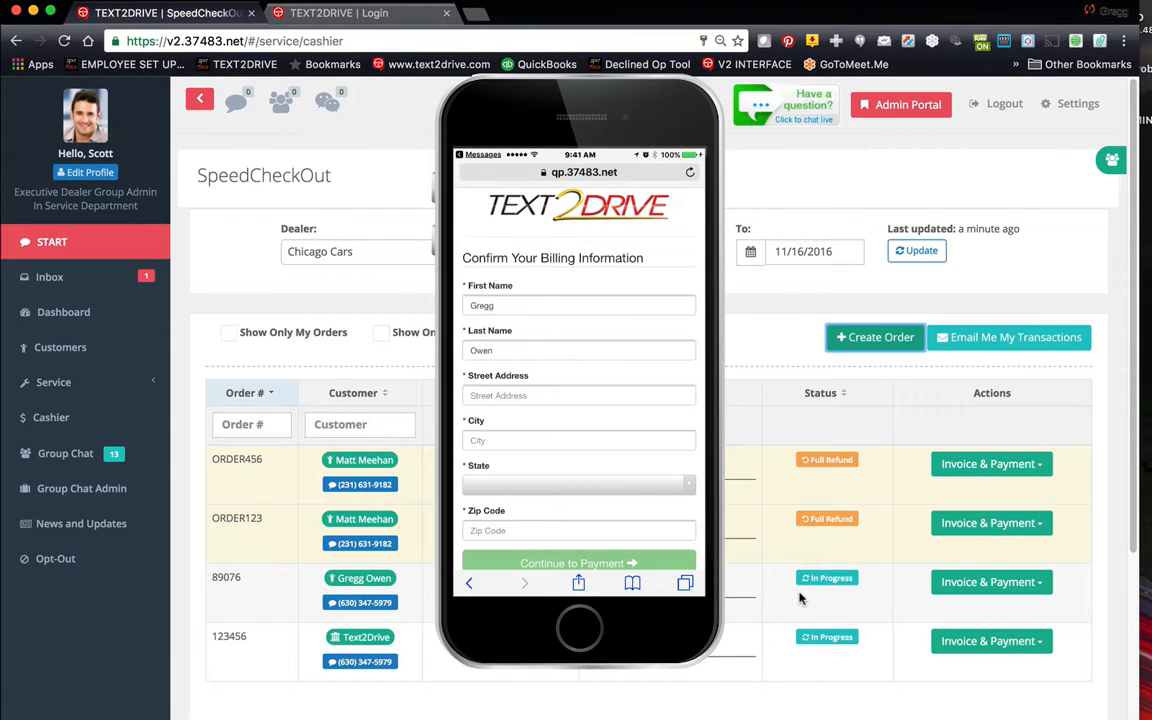
click(578, 562)
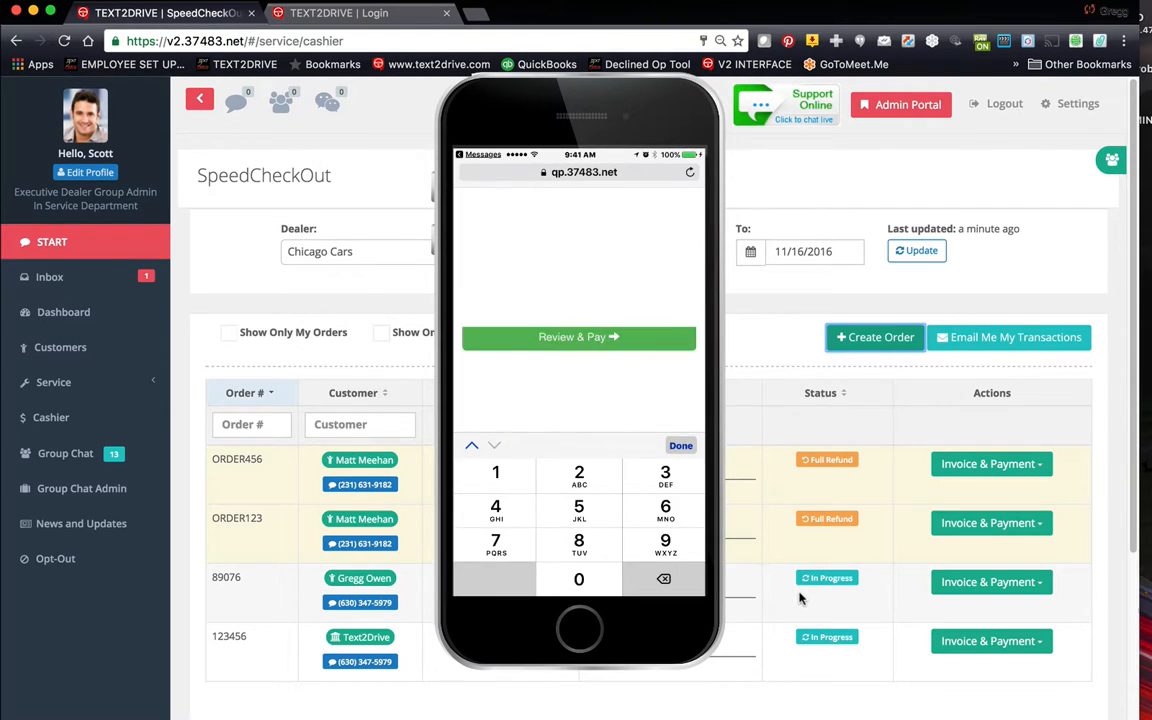
click(680, 444)
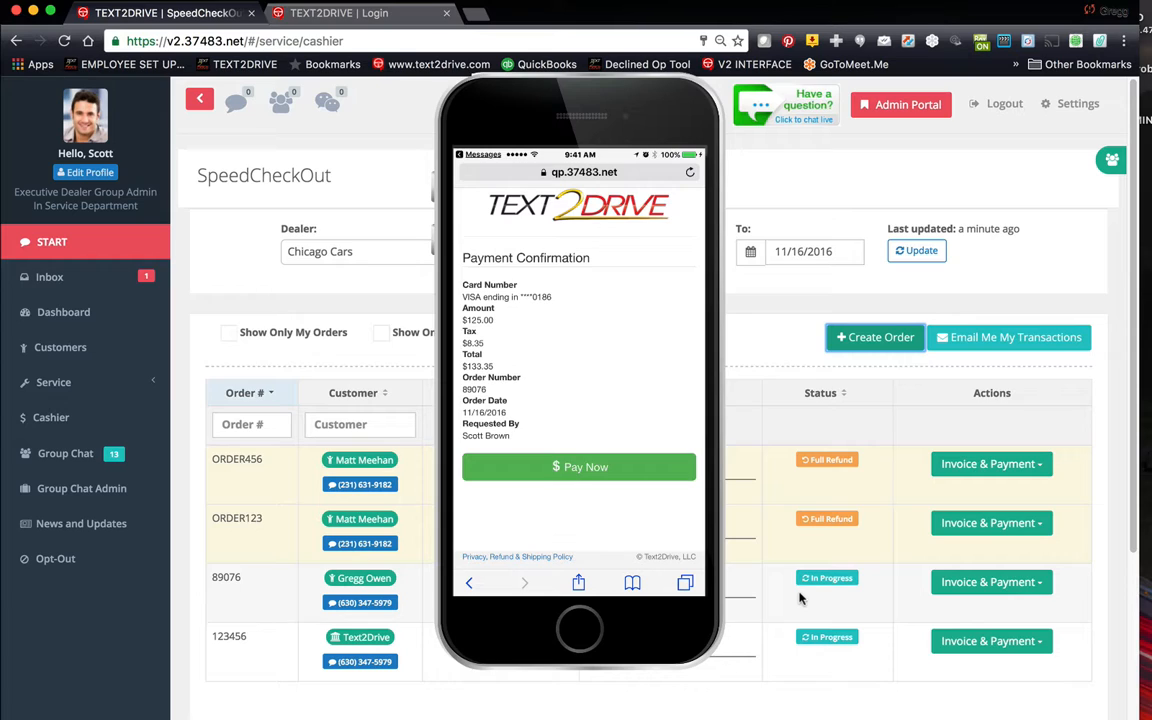
click(578, 468)
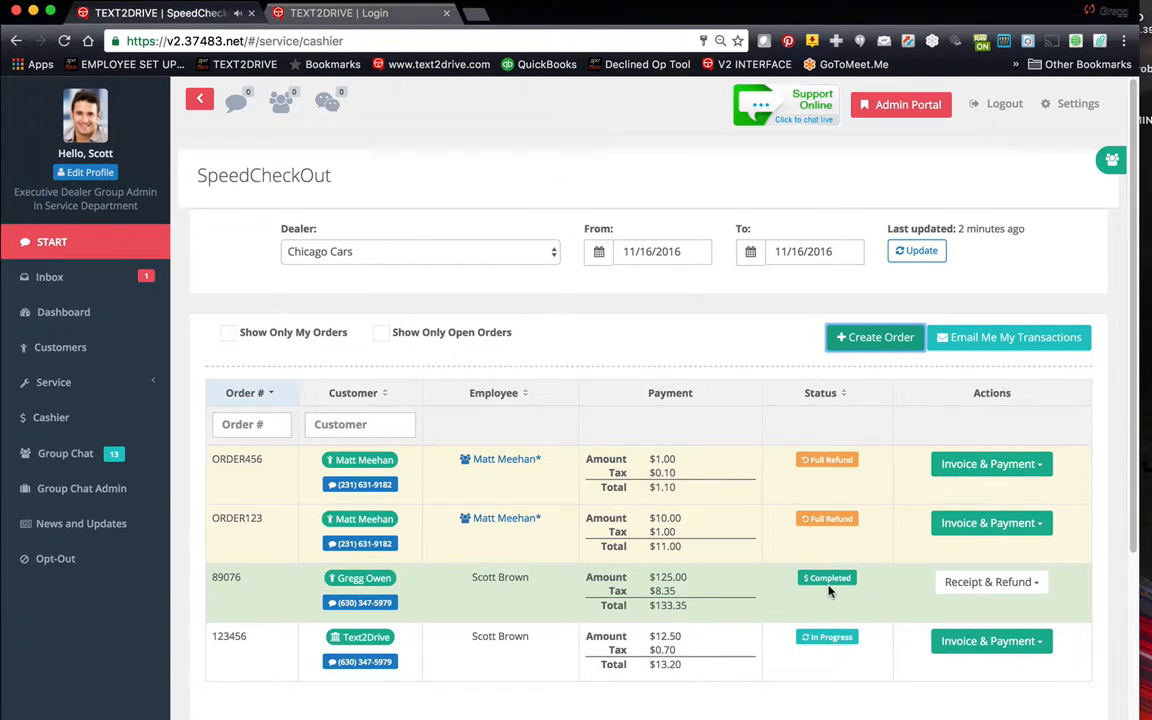
click(826, 576)
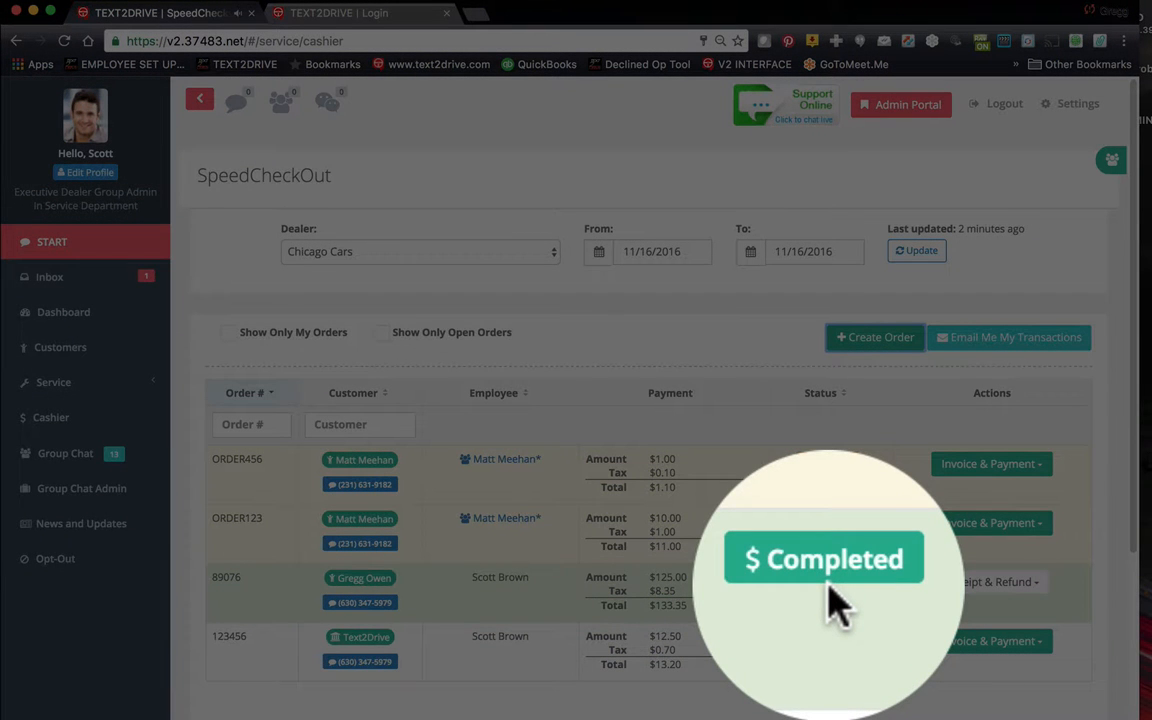